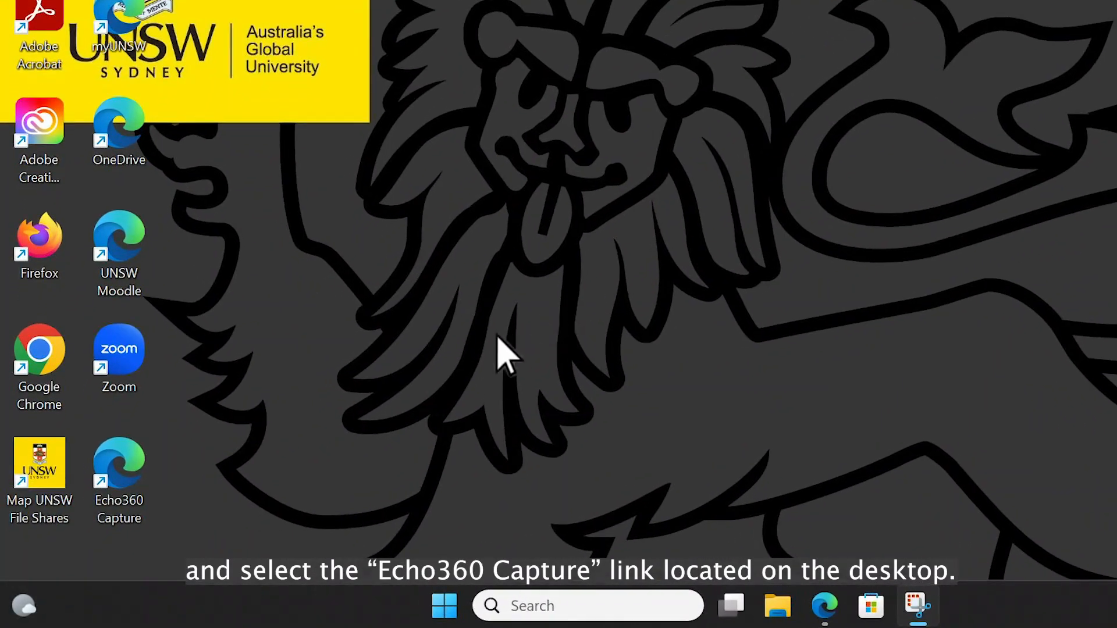
pyautogui.moveTo(128, 530)
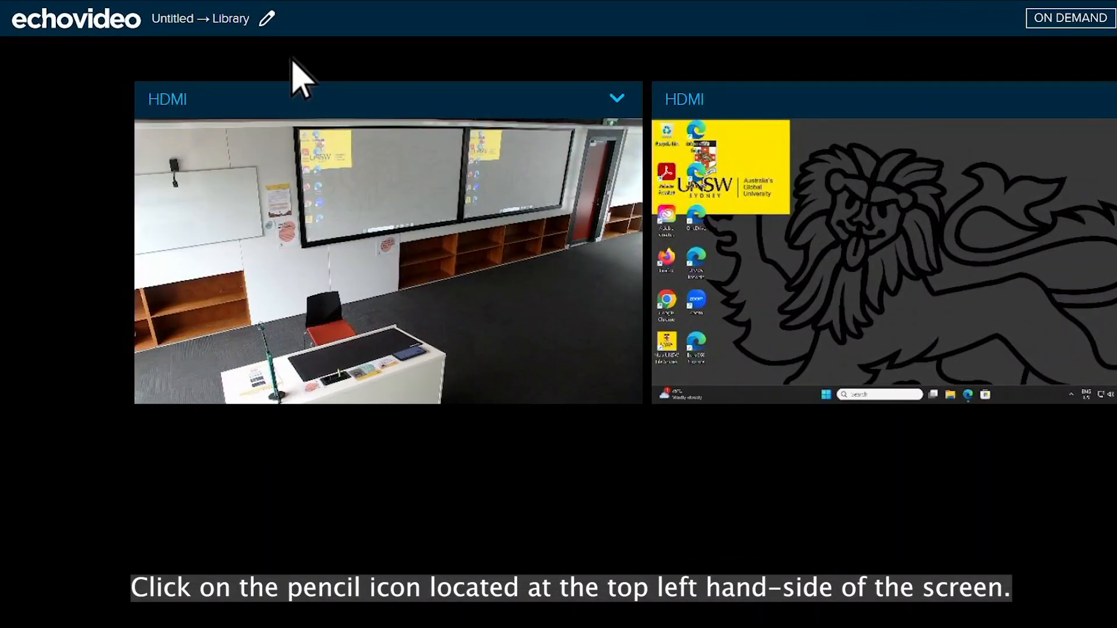
# Step: Bring up the capture details form for editing from the Echo360 Capture title bar
pyautogui.click(265, 17)
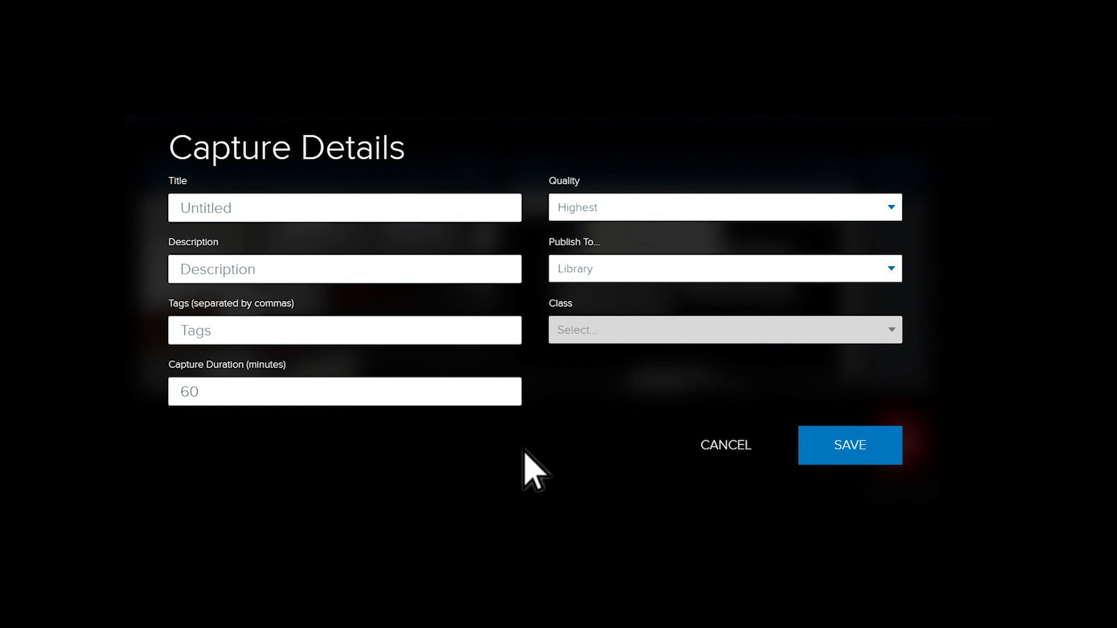
pyautogui.moveTo(654, 470)
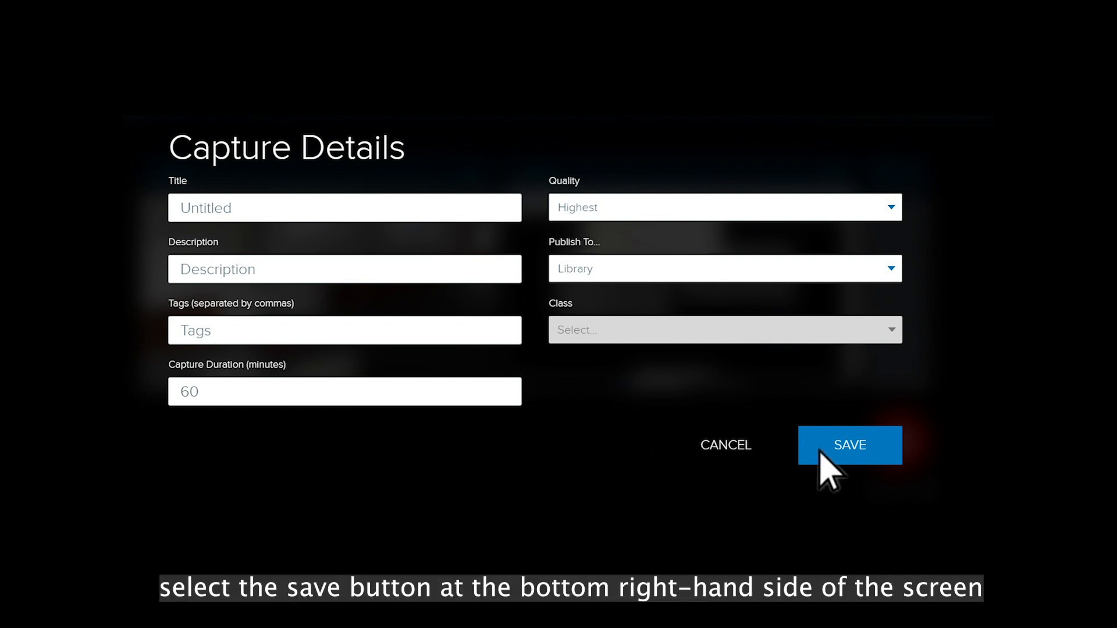
# Step: Save the capture details with a 60-minute duration publishing to Library
pyautogui.click(849, 445)
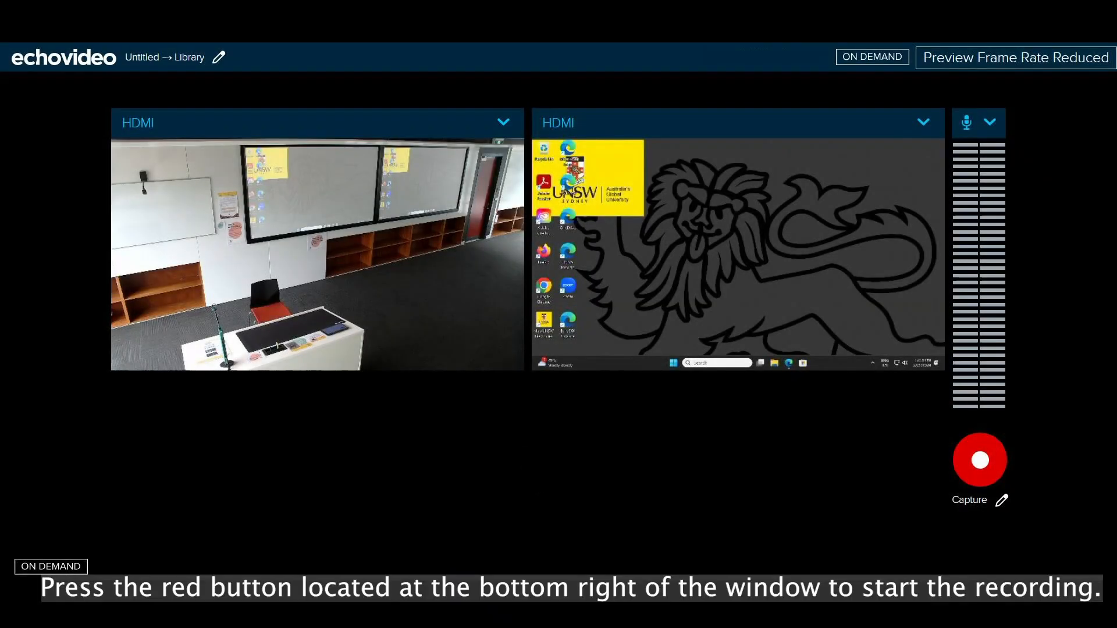
pyautogui.moveTo(595, 474)
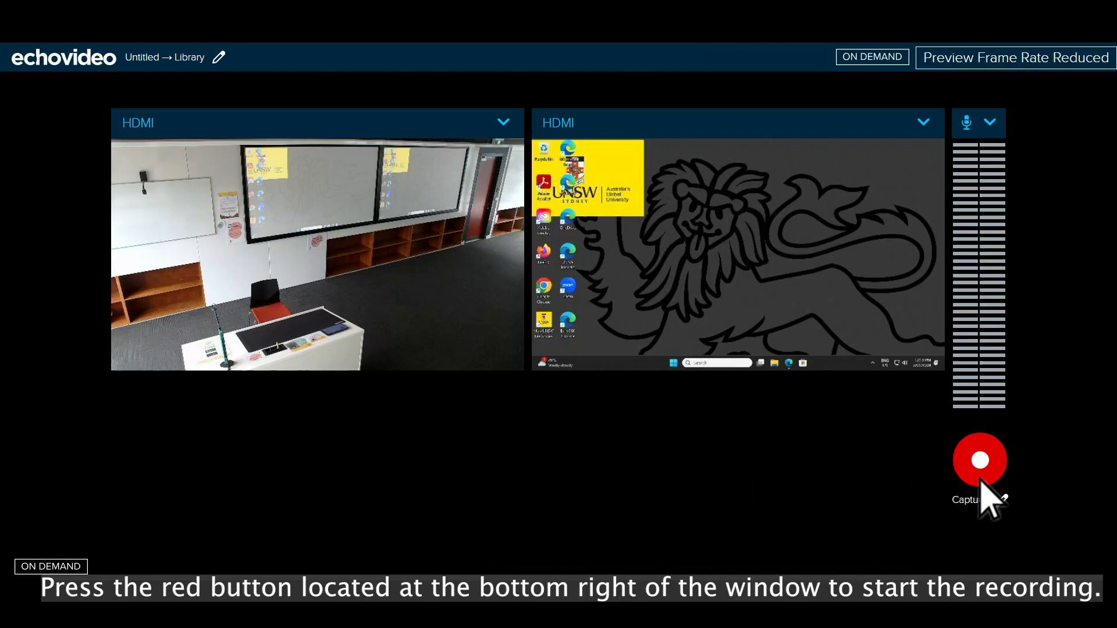
# Step: Start recording the capture so the countdown timer begins running
pyautogui.click(978, 460)
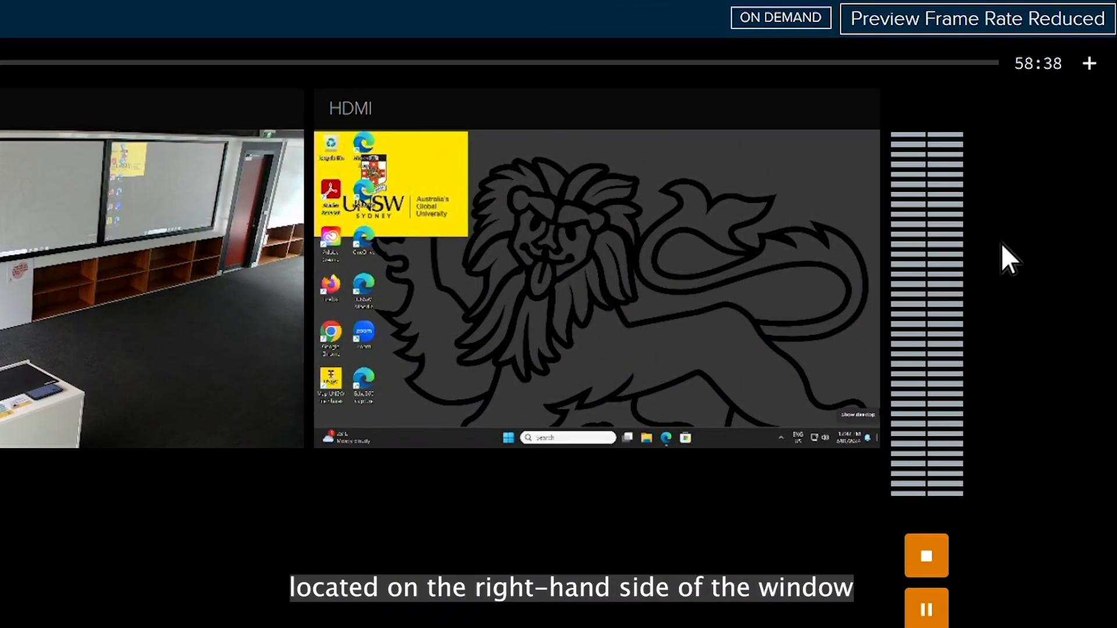
# Step: Show the Add 5/10/15/30 mins options beside the running countdown timer
pyautogui.click(1089, 63)
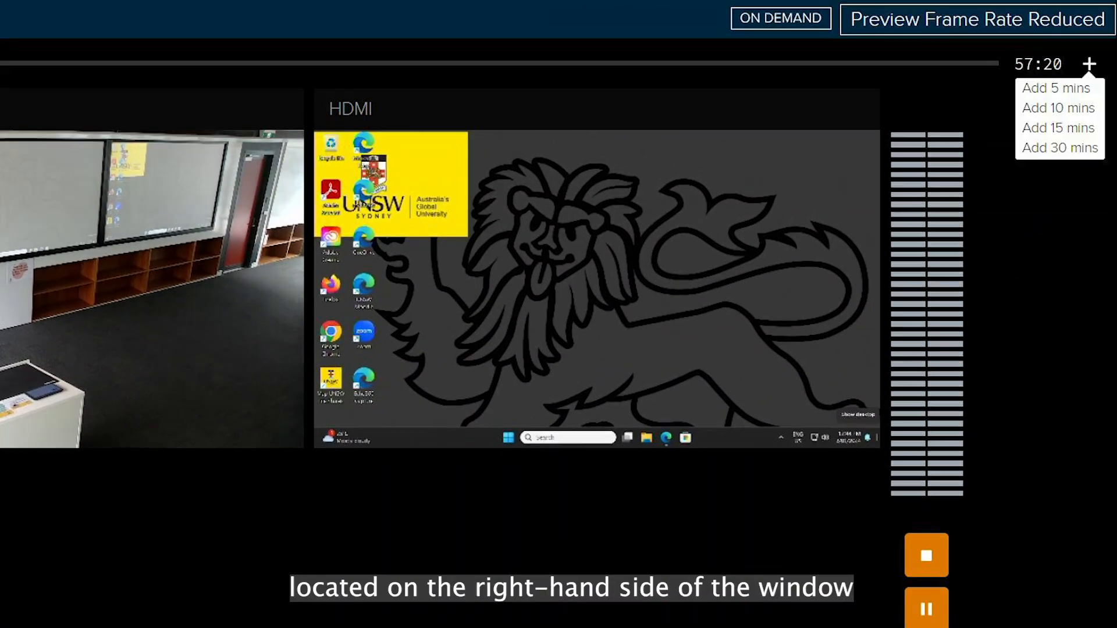